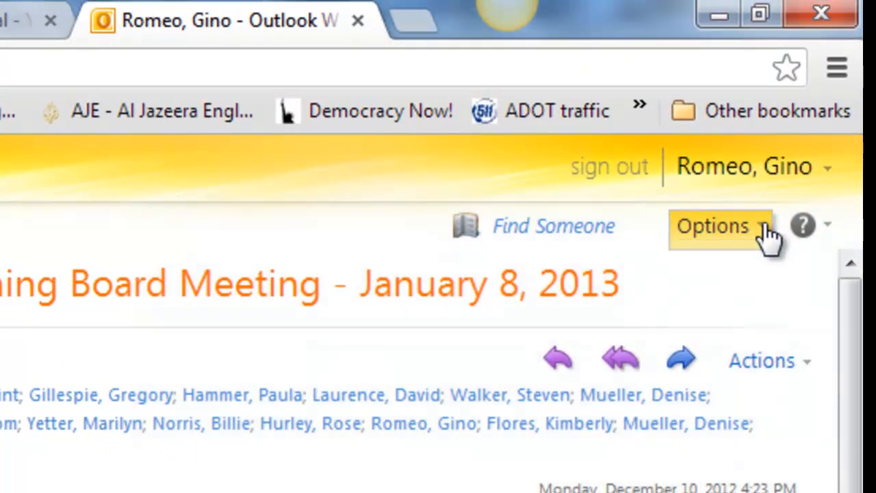
Step: Open Options and choose Create an Inbox Rule to reach the Inbox Rules page
{"action": "left_click", "coordinate": [713, 226]}
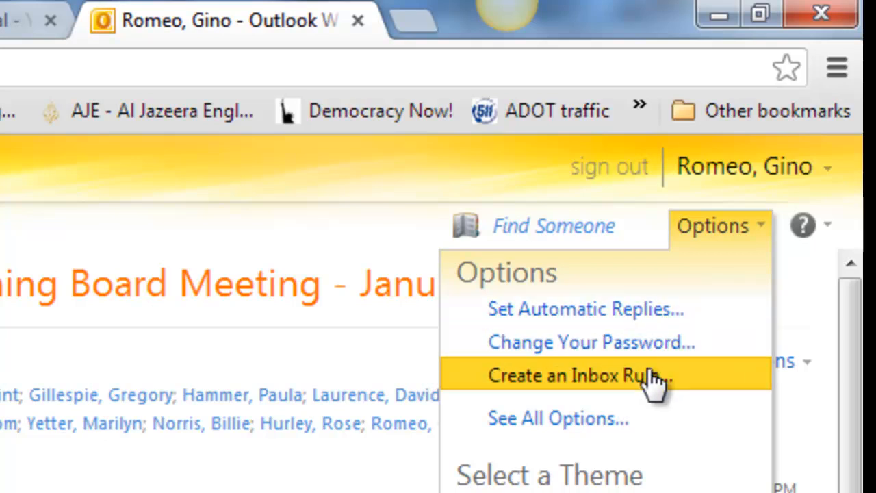
{"action": "left_click", "coordinate": [579, 374]}
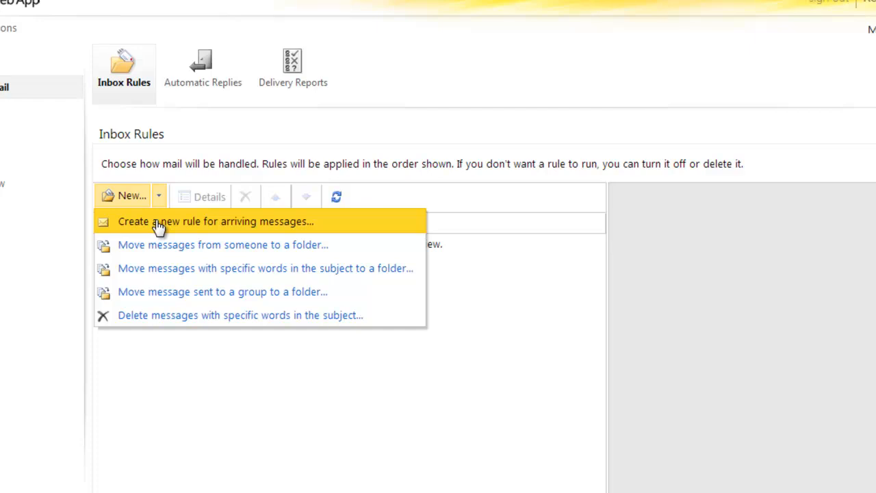
Step: Draft a new arriving-message rule set to Apply to all messages, then list actions
{"action": "left_click", "coordinate": [215, 222]}
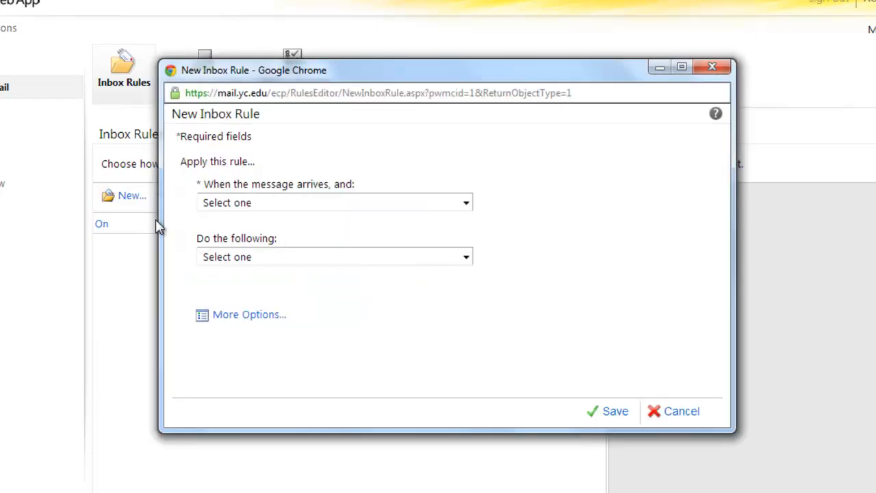
{"action": "mouse_move", "coordinate": [426, 194]}
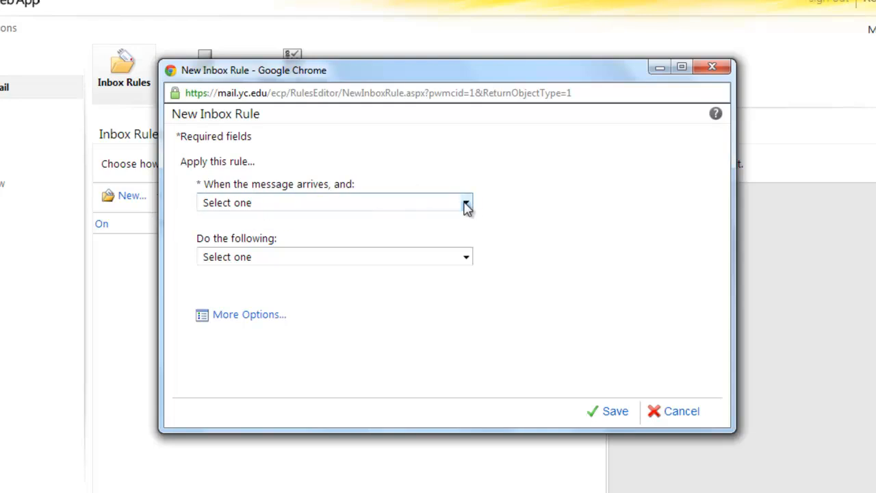
{"action": "left_click", "coordinate": [465, 202]}
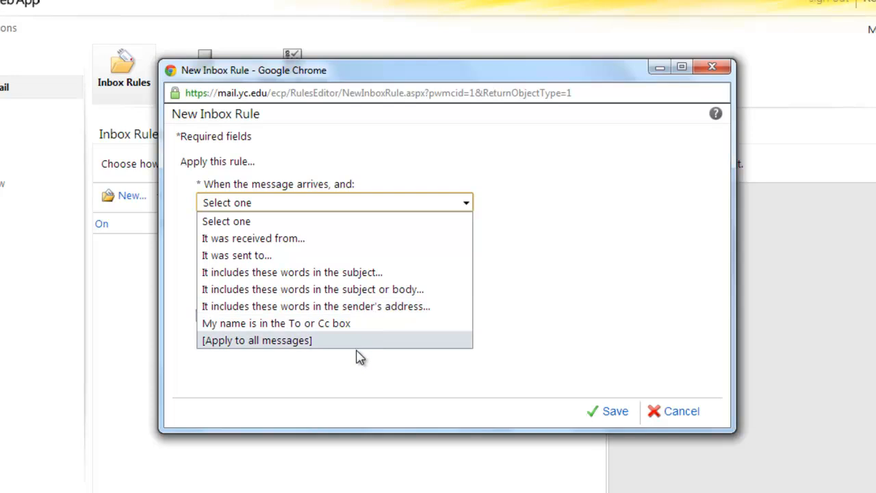
{"action": "left_click", "coordinate": [257, 340]}
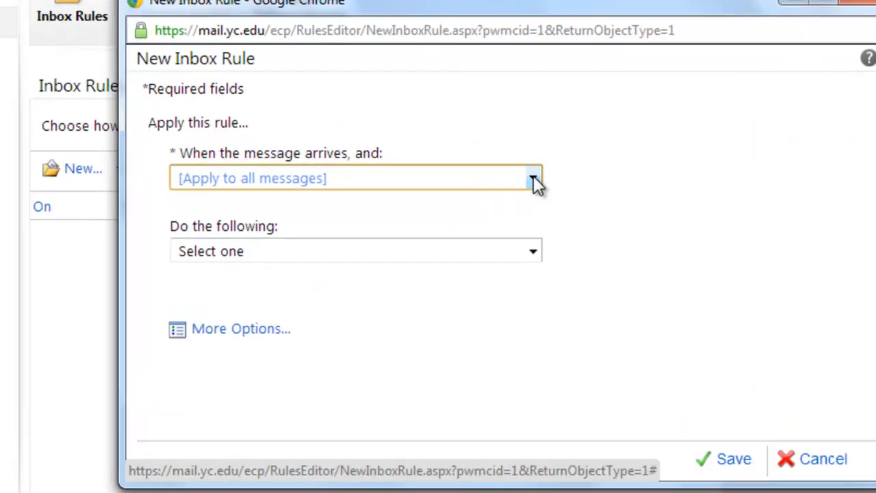
{"action": "left_click", "coordinate": [533, 178]}
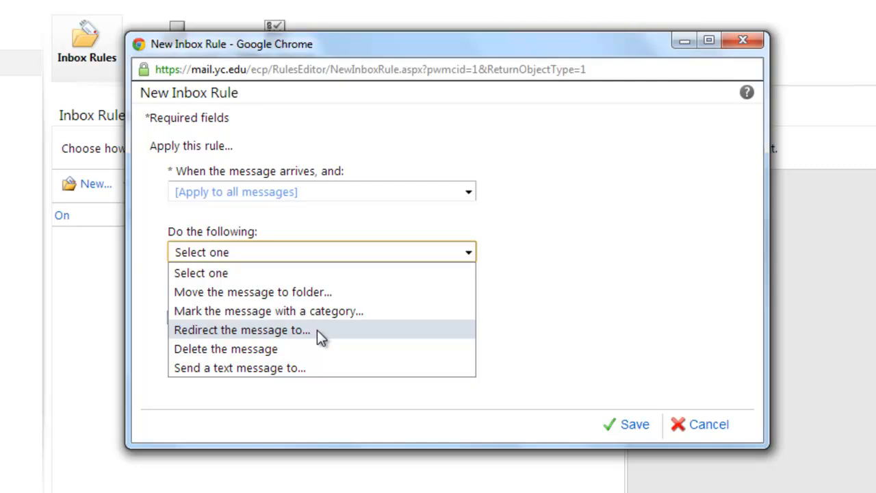
{"action": "mouse_move", "coordinate": [308, 337]}
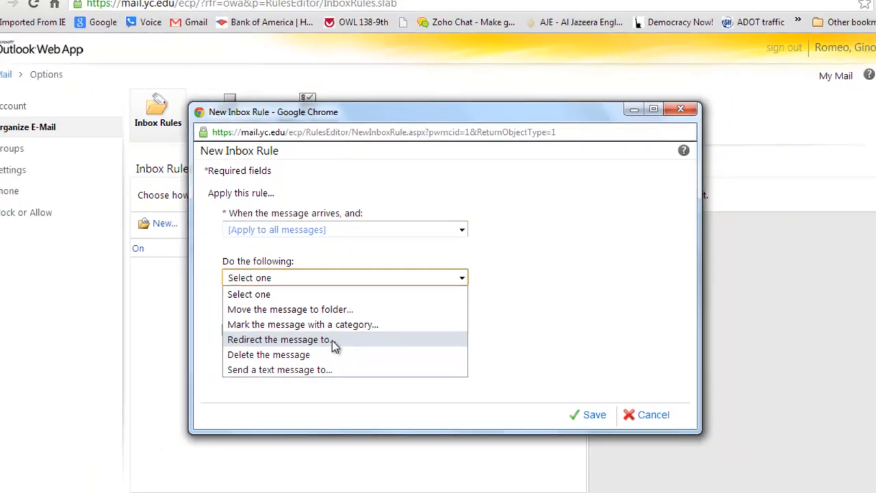
Step: Set the rule to redirect messages to the personal address found by typing 'gino'
{"action": "left_click", "coordinate": [279, 339]}
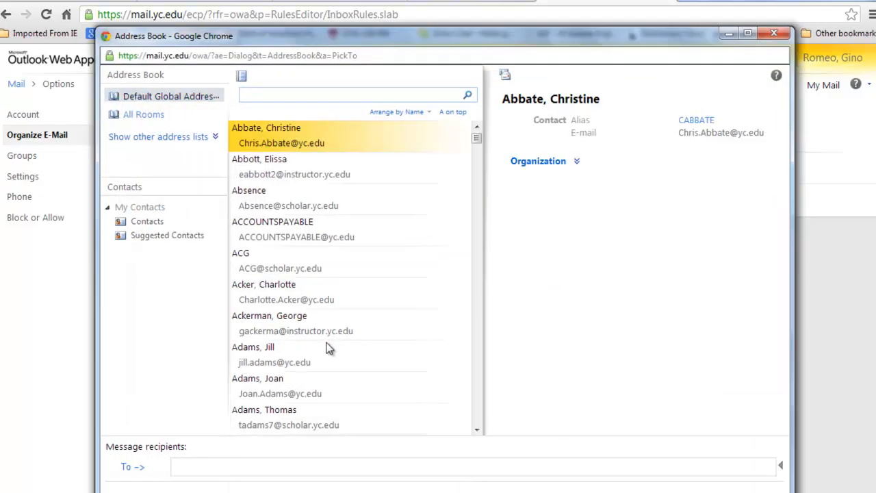
{"action": "mouse_move", "coordinate": [325, 347]}
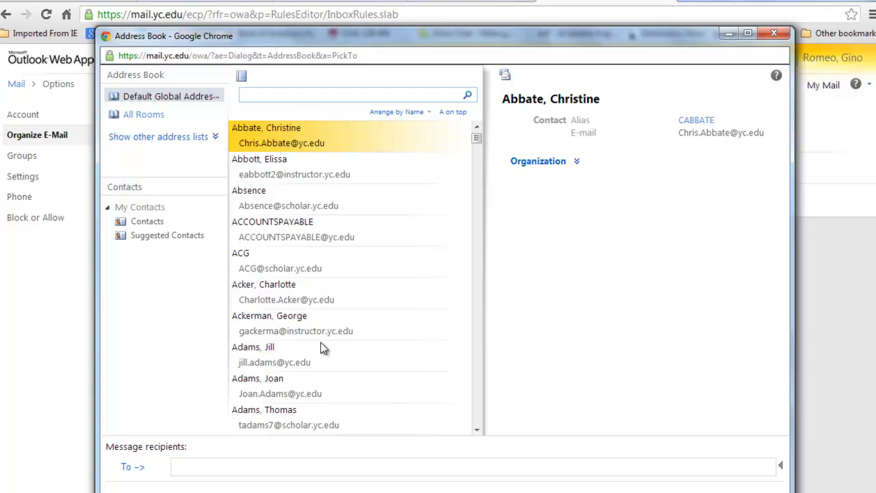
{"action": "mouse_move", "coordinate": [273, 394]}
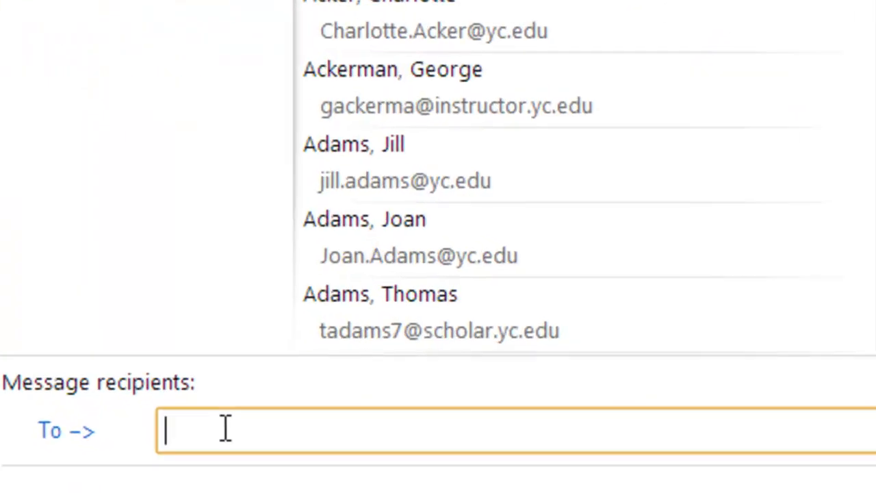
{"action": "type", "text": "gino"}
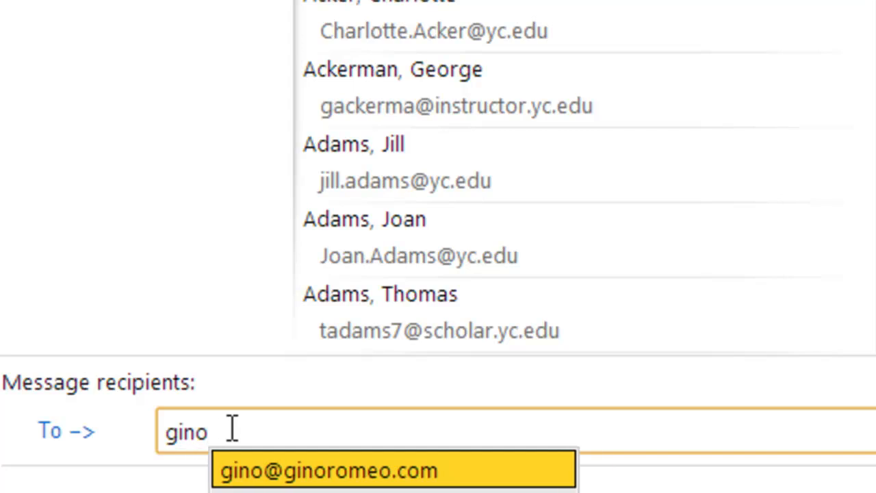
{"action": "left_click", "coordinate": [326, 471]}
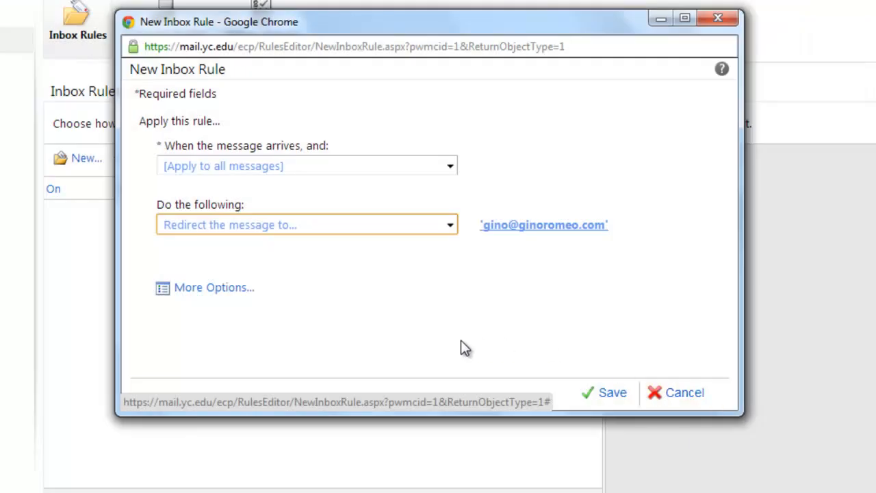
{"action": "mouse_move", "coordinate": [605, 392]}
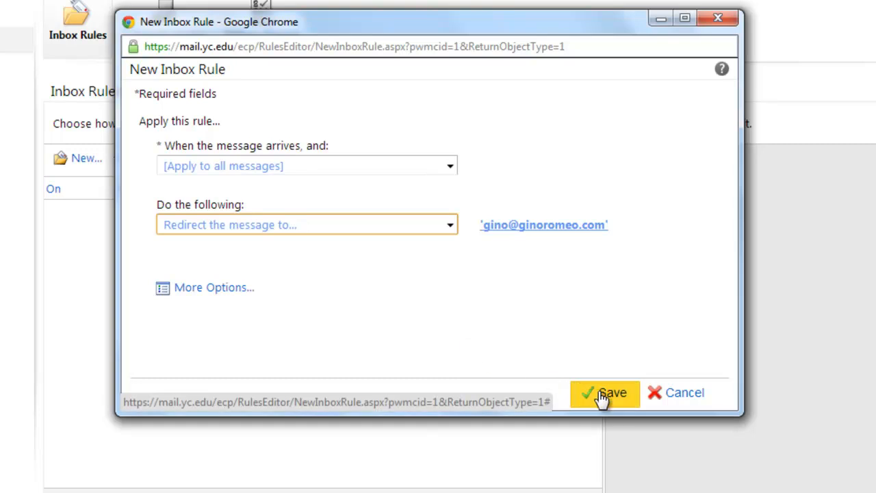
{"action": "left_click", "coordinate": [604, 392]}
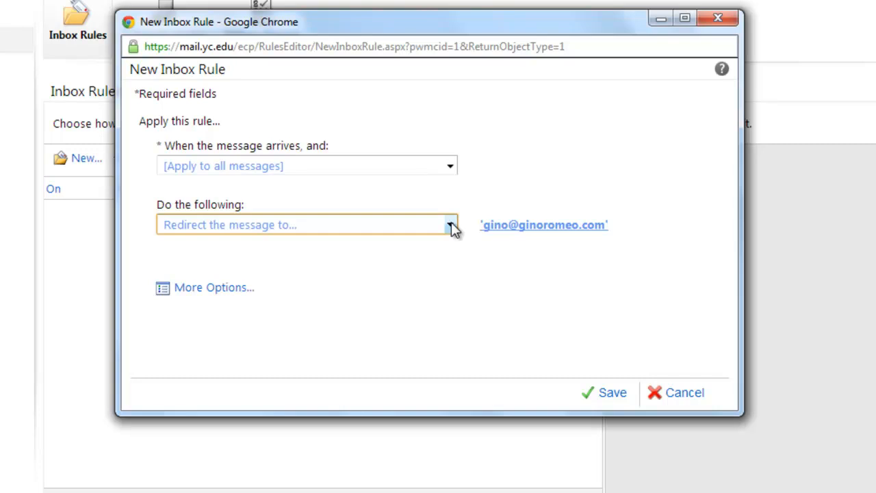
Step: Change the rule's action to Send a text message and start selecting the destination
{"action": "left_click", "coordinate": [449, 224]}
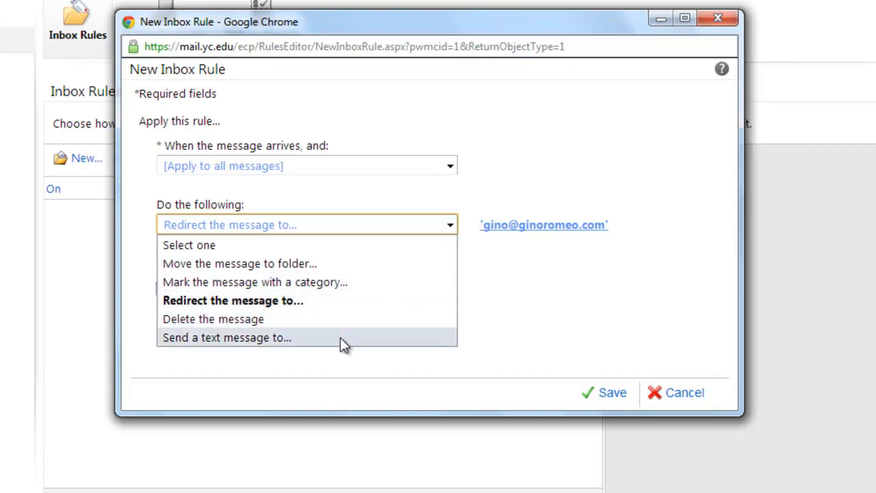
{"action": "mouse_move", "coordinate": [293, 347]}
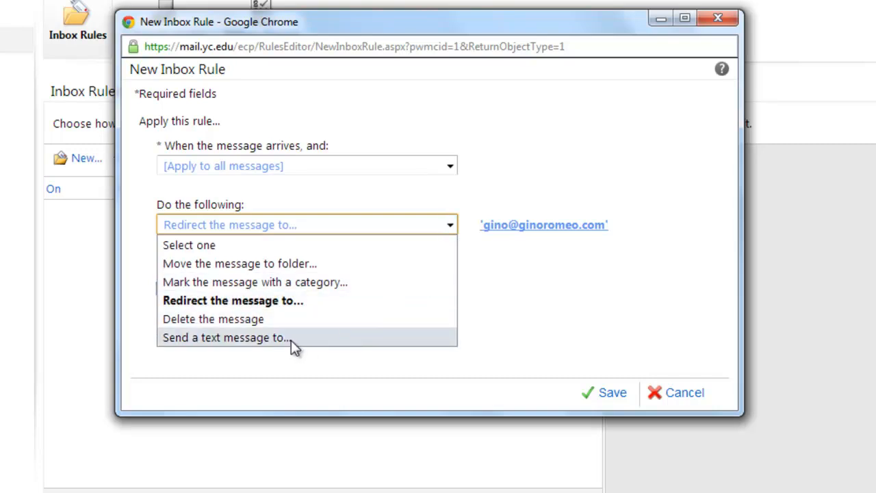
{"action": "left_click", "coordinate": [226, 337]}
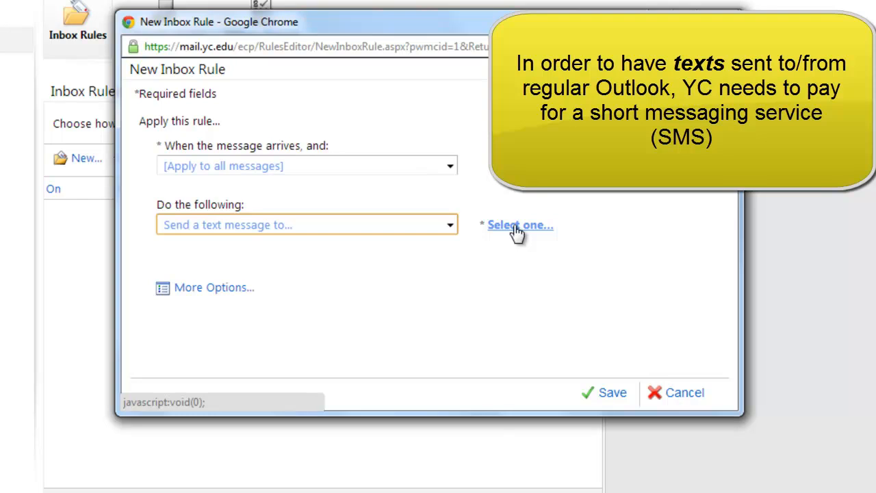
{"action": "left_click", "coordinate": [519, 225]}
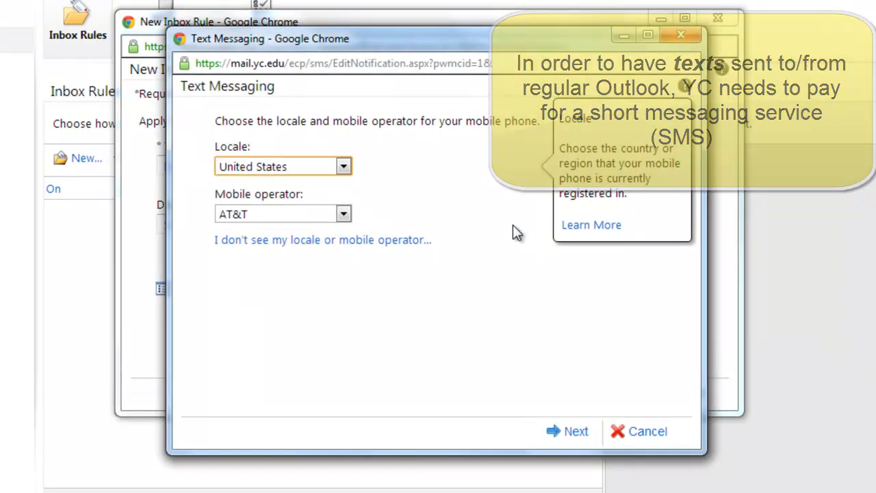
Step: Keep locale United States and operator AT&T, submit the phone number, and request the passcode
{"action": "left_click", "coordinate": [343, 166]}
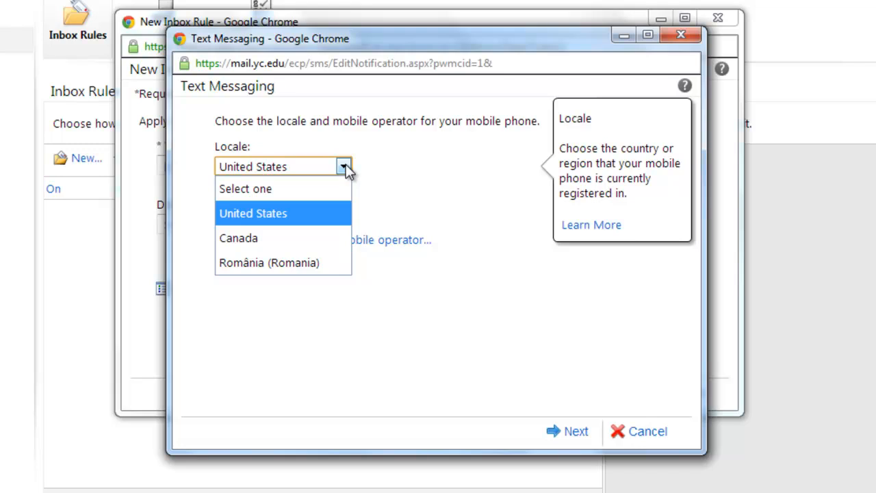
{"action": "left_click", "coordinate": [253, 213]}
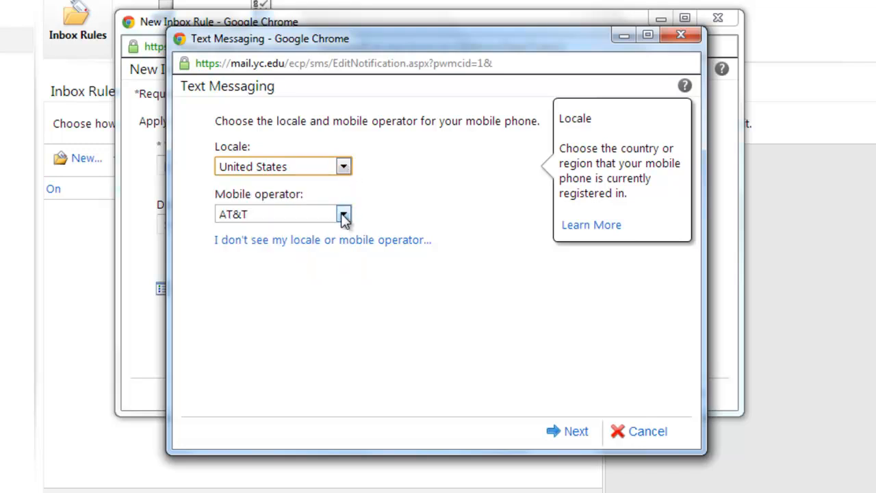
{"action": "left_click", "coordinate": [344, 213]}
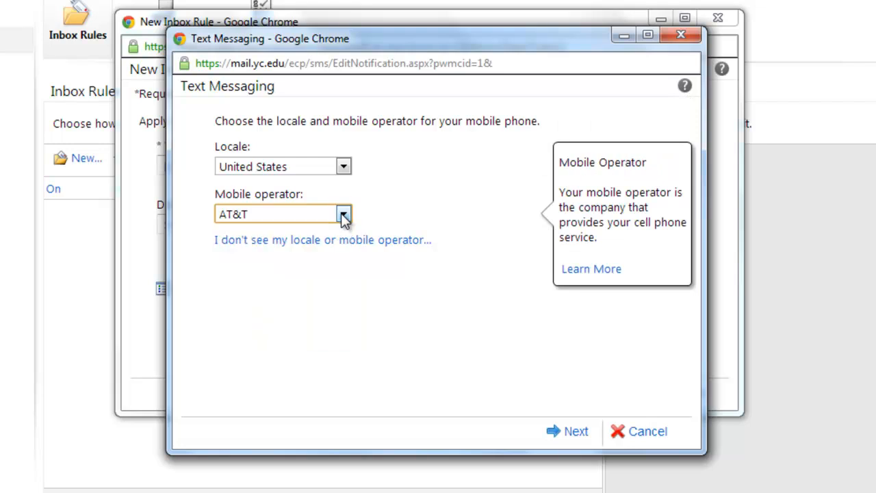
{"action": "mouse_move", "coordinate": [574, 431]}
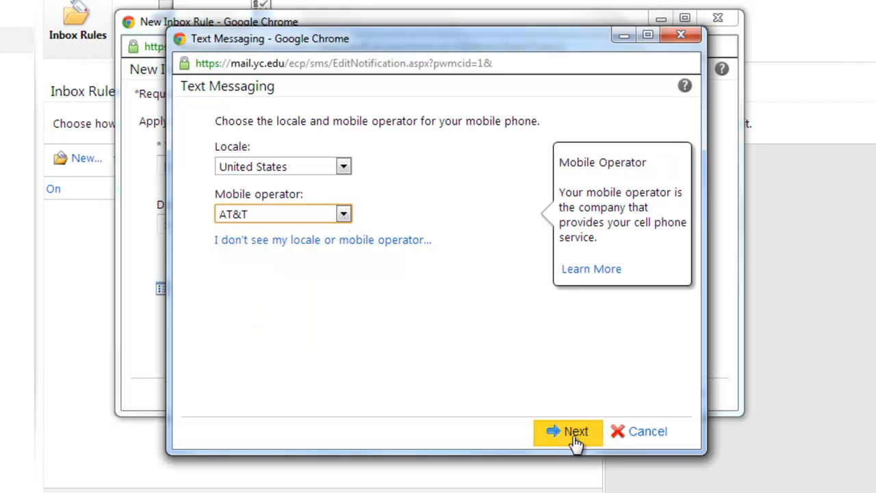
{"action": "left_click", "coordinate": [568, 431]}
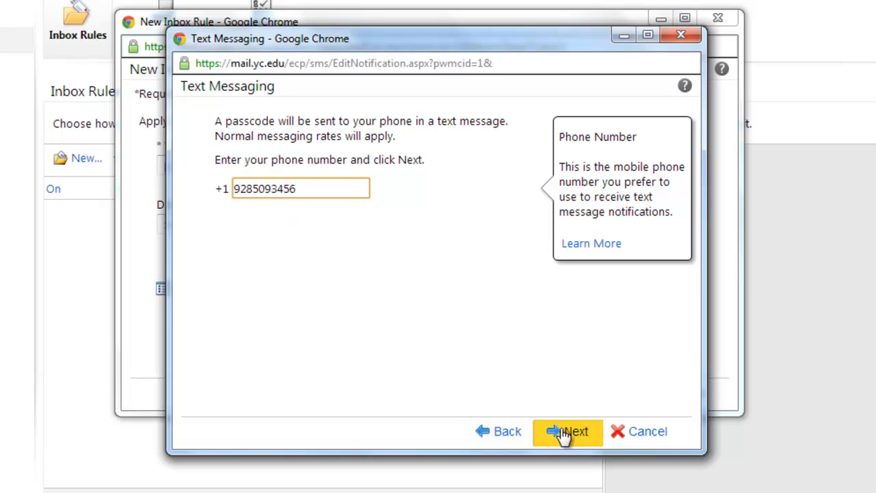
{"action": "left_click", "coordinate": [567, 432]}
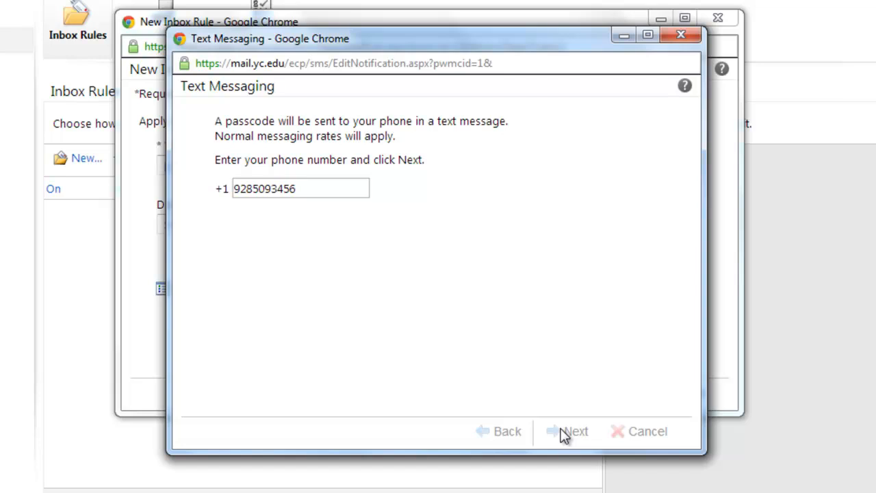
{"action": "left_click", "coordinate": [566, 431]}
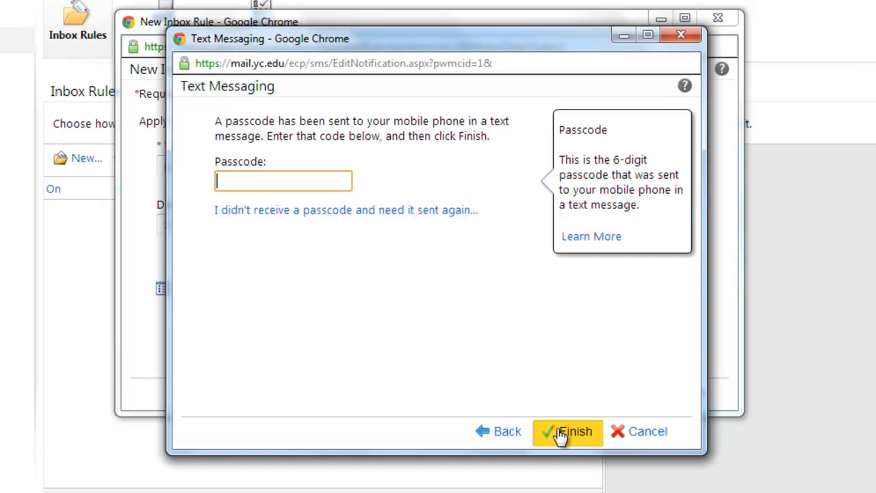